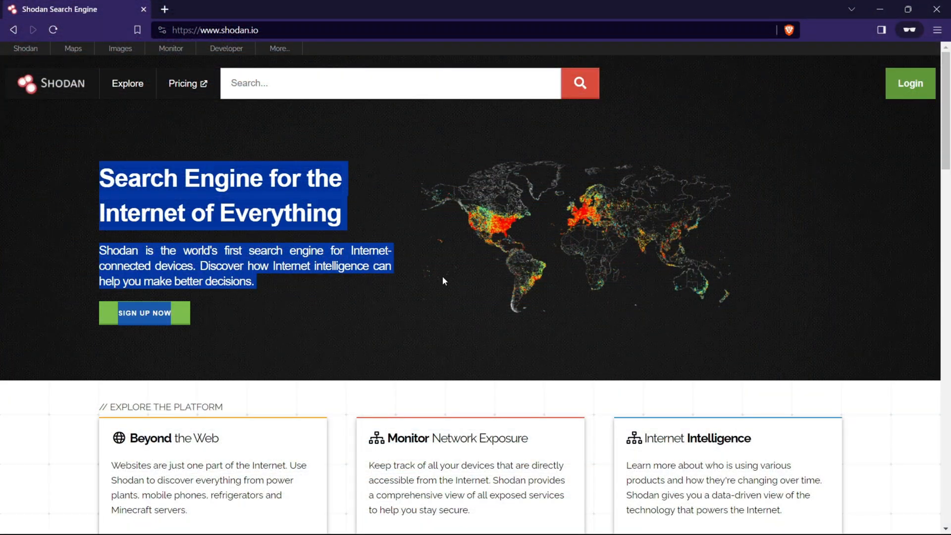
# - Search Shodan for 'webcam' and scroll through the 7,943 results and their breakdowns
pyautogui.scroll(-3)
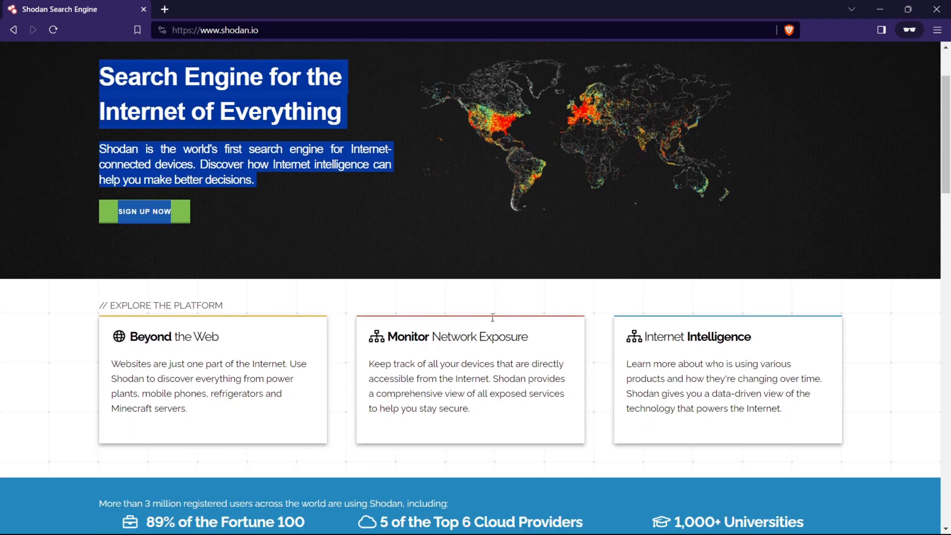
pyautogui.scroll(-3)
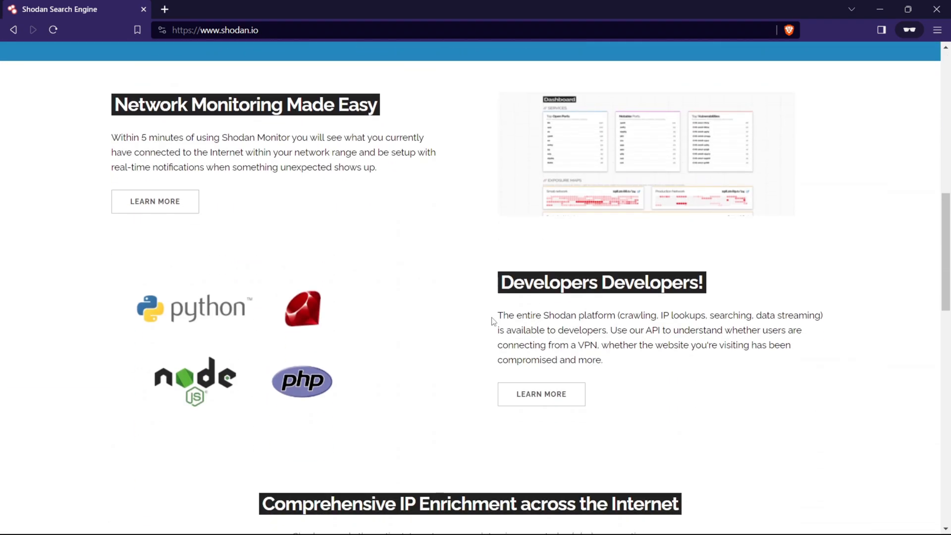
pyautogui.scroll(-3)
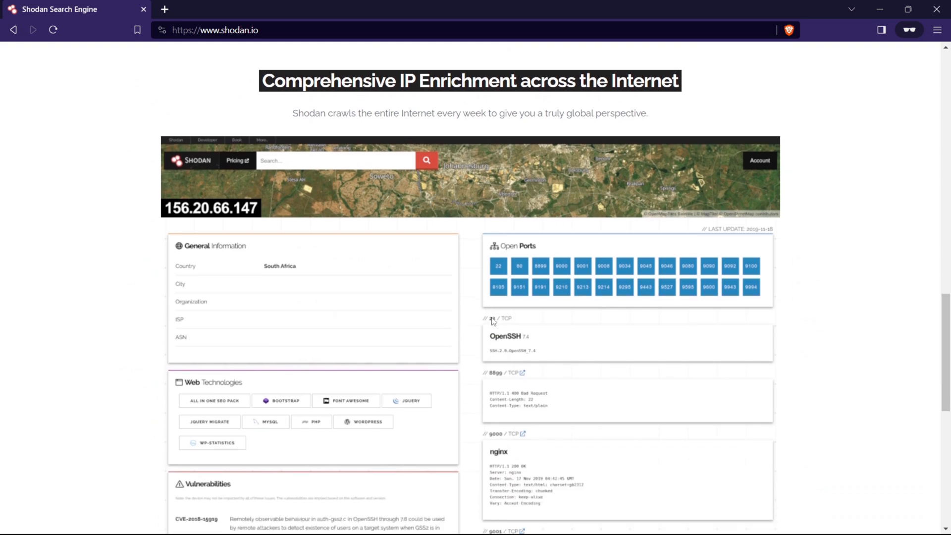
pyautogui.scroll(3)
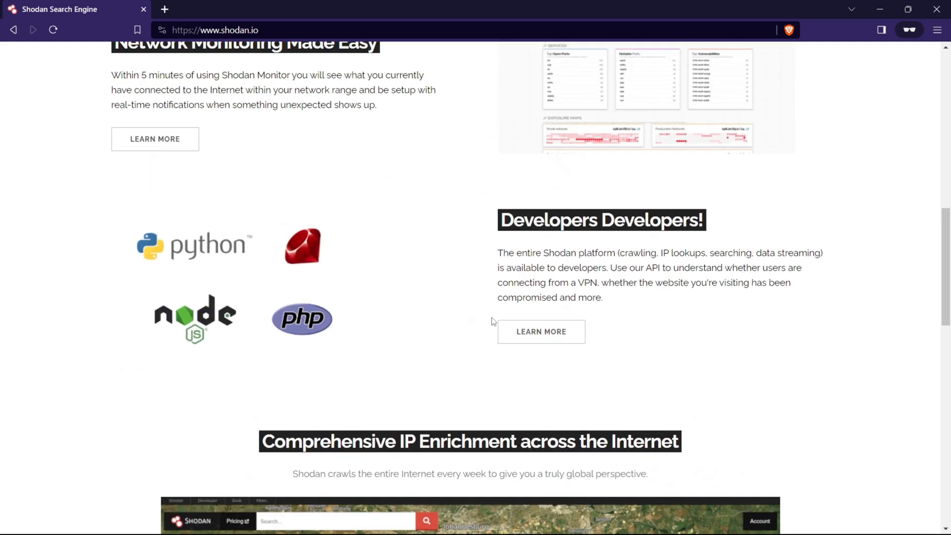
pyautogui.scroll(3)
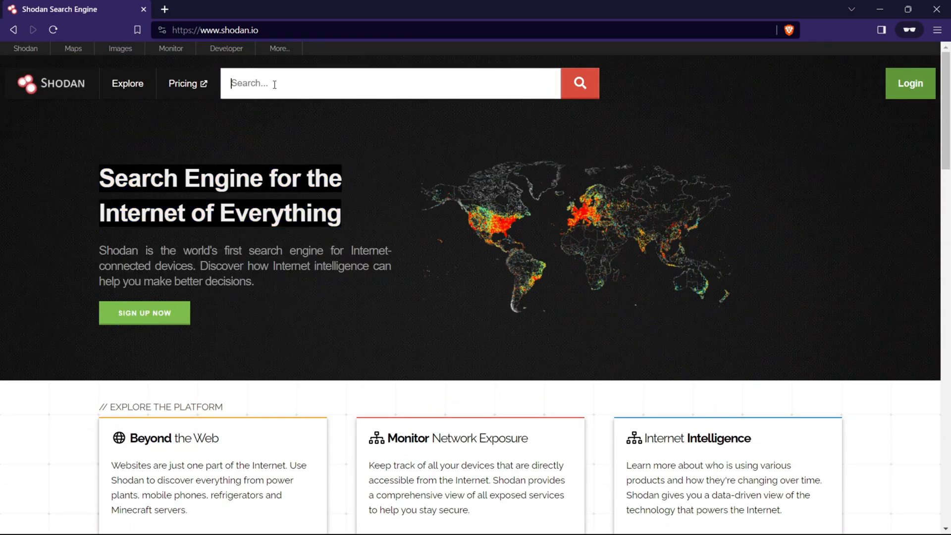
pyautogui.write('webcam')
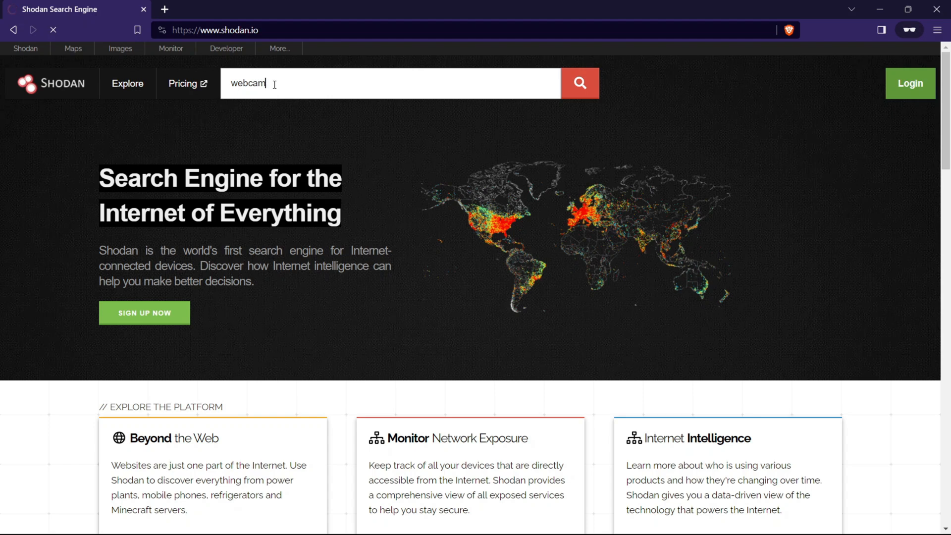
pyautogui.click(579, 83)
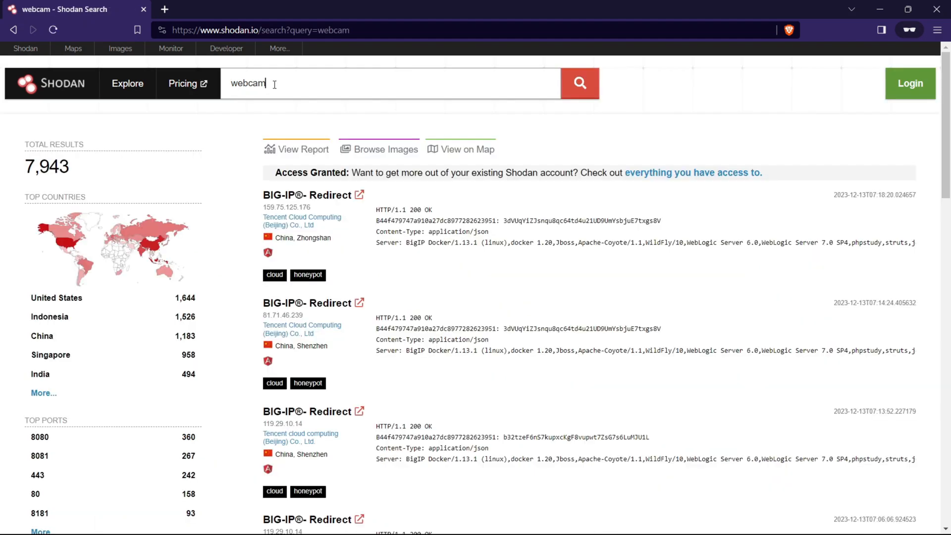
pyautogui.scroll(-3)
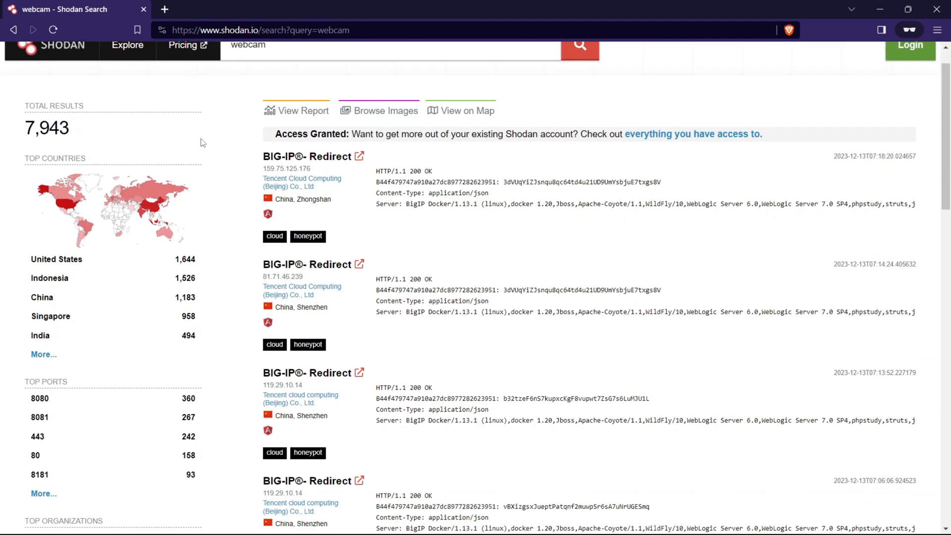
pyautogui.scroll(-3)
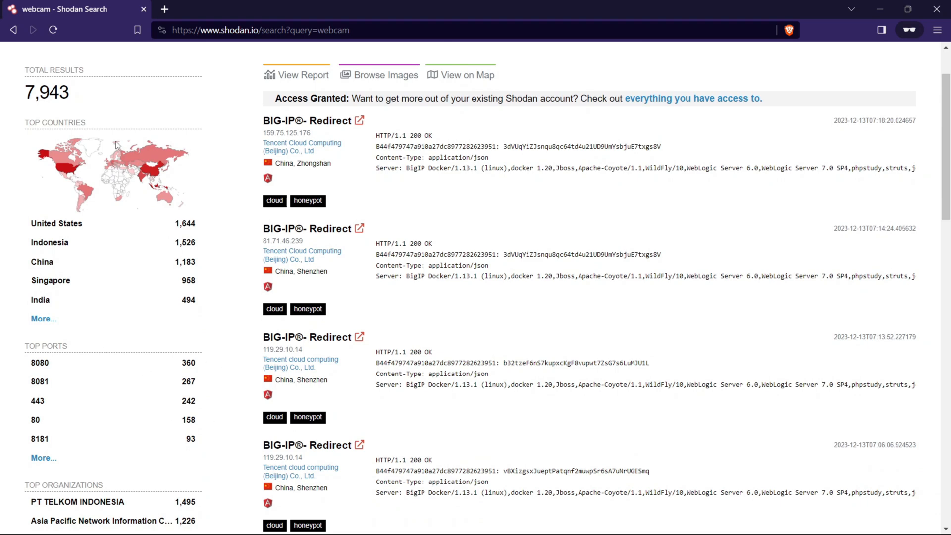
pyautogui.scroll(-3)
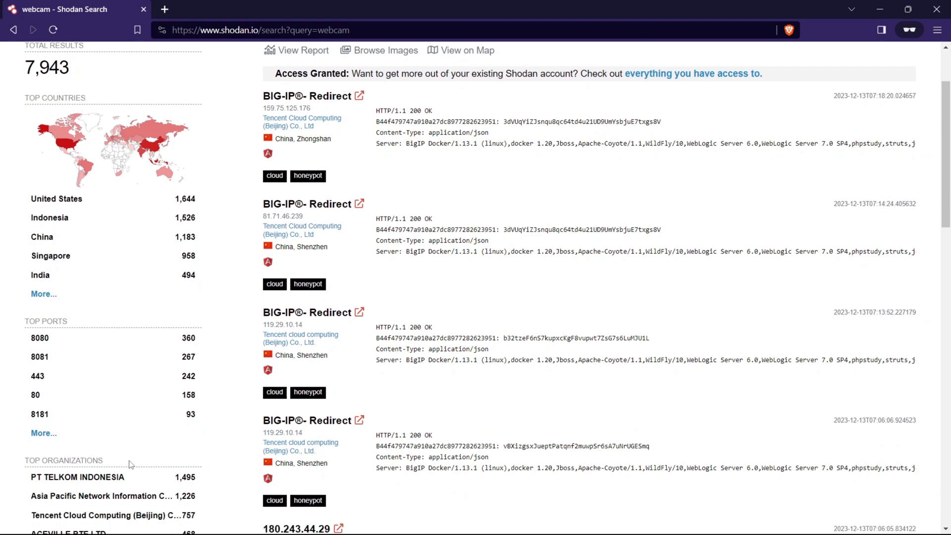
pyautogui.scroll(-3)
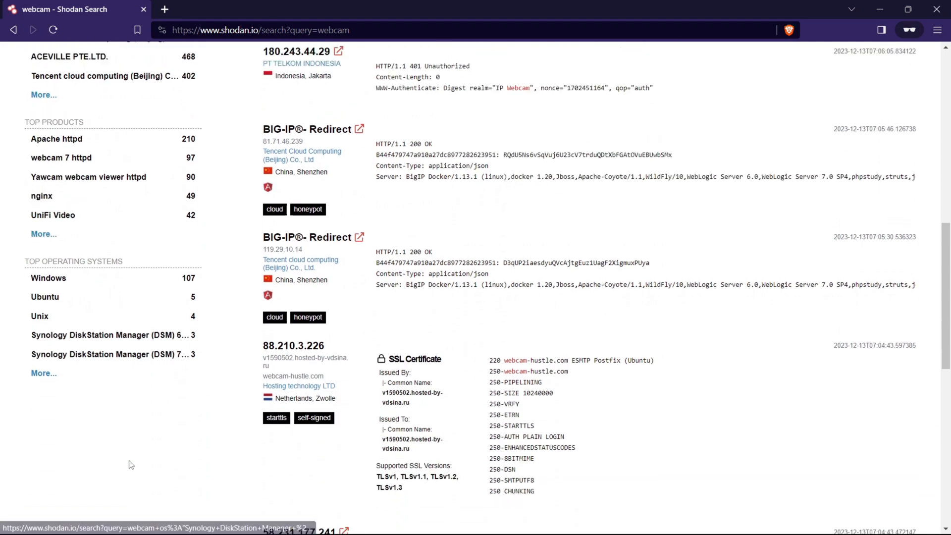
pyautogui.scroll(3)
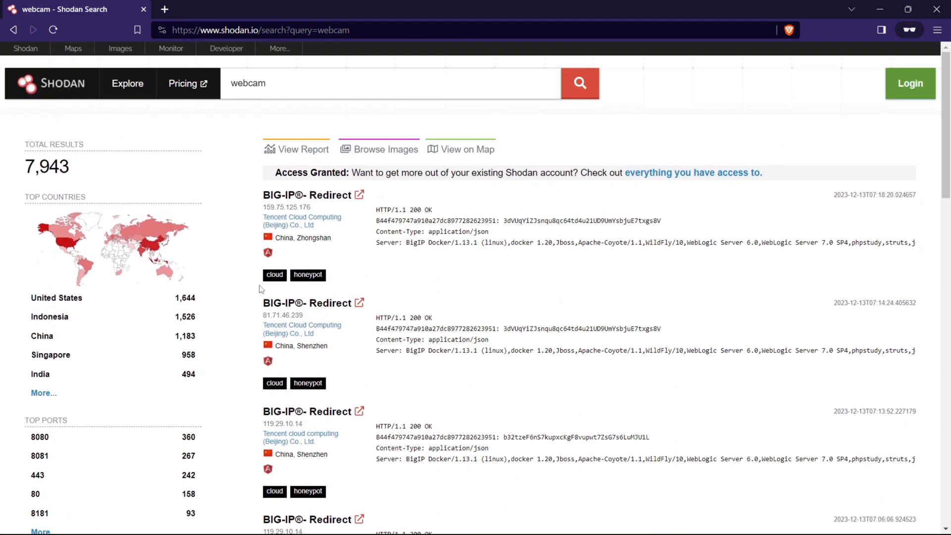
# - Open the details page of host 159.75.125.176 and scroll down it
pyautogui.click(286, 207)
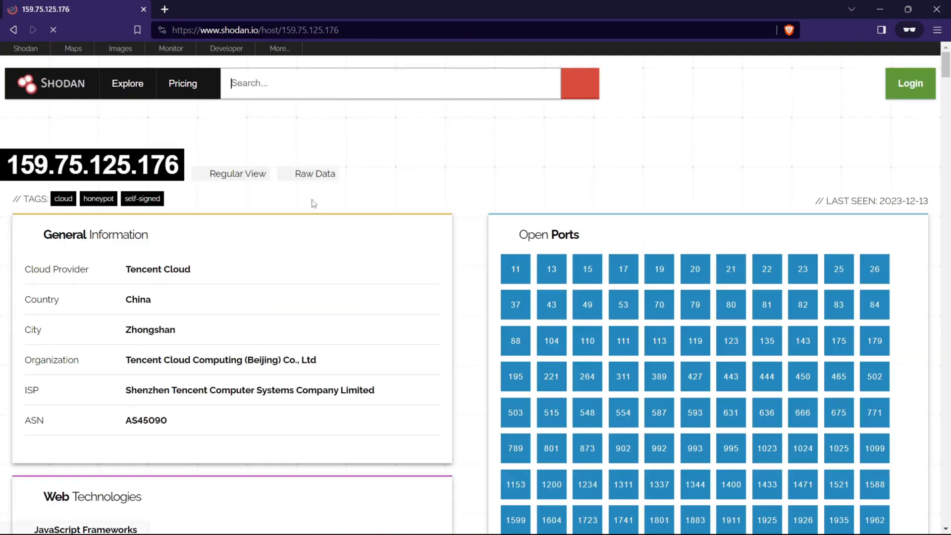
pyautogui.scroll(-3)
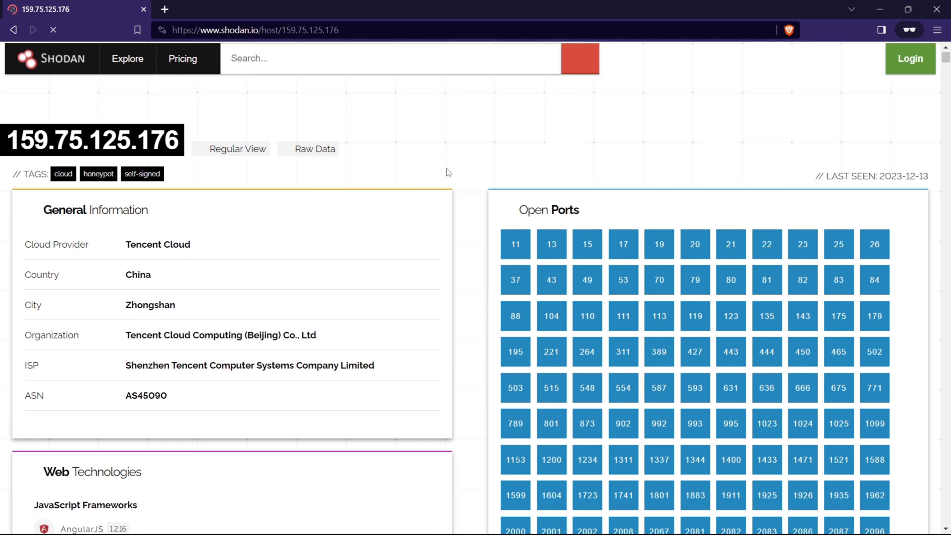
pyautogui.scroll(-3)
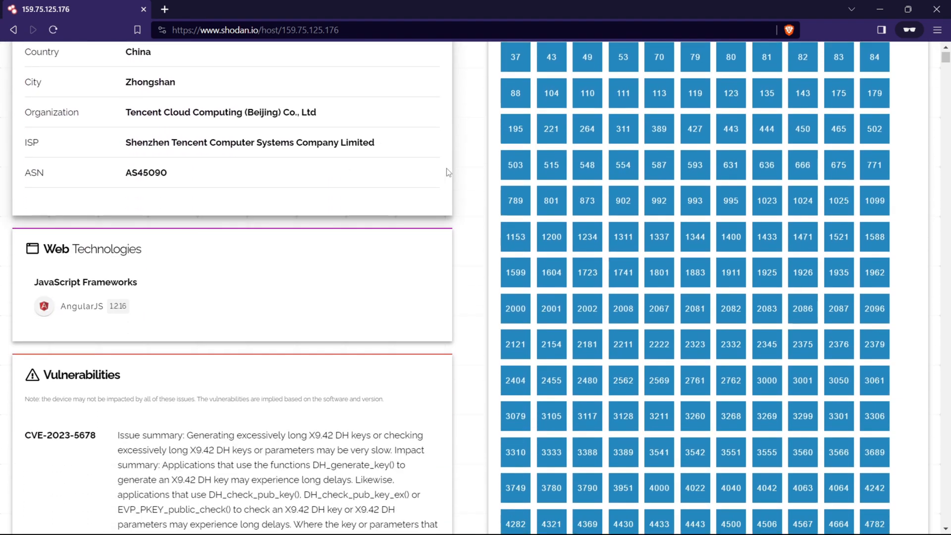
pyautogui.scroll(-3)
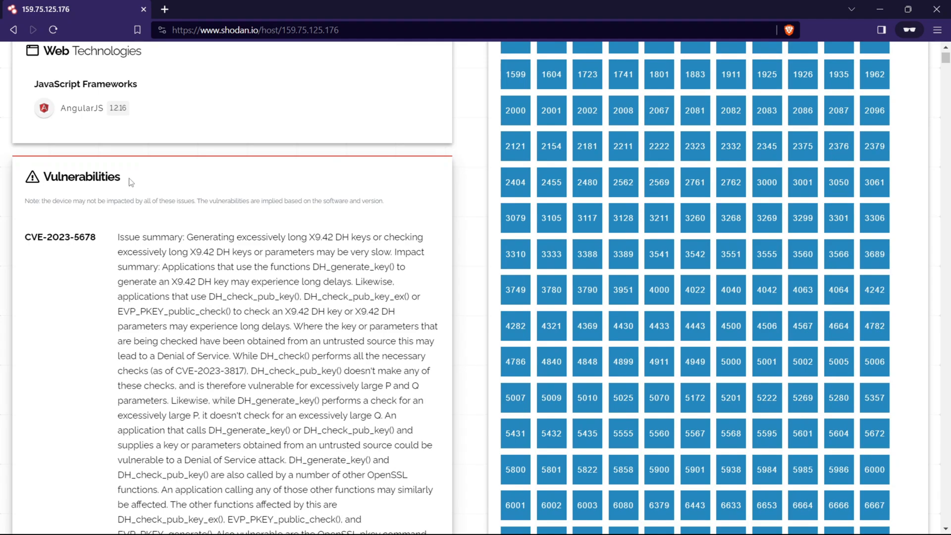
# - Read the Vulnerabilities list from CVE-2023-5678 through the OpenSSL issues
pyautogui.doubleClick(81, 176)
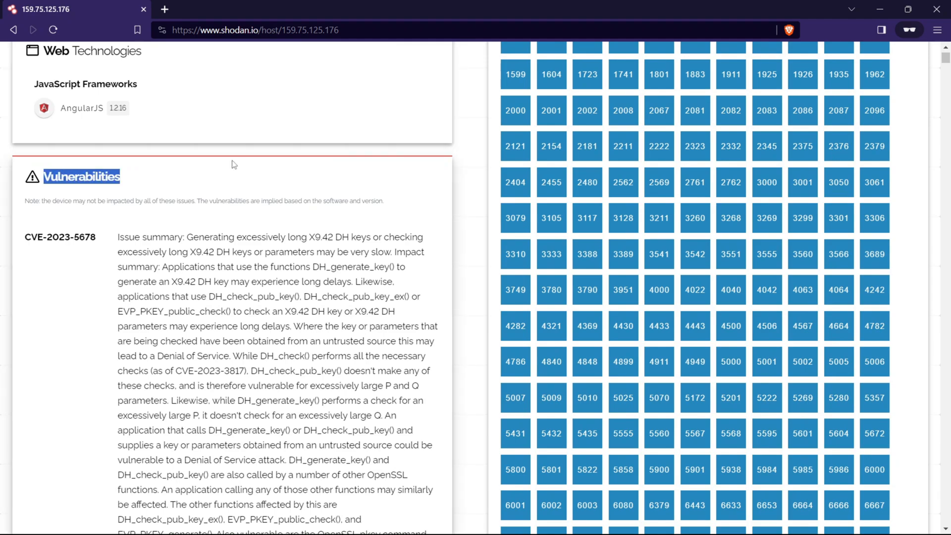
pyautogui.scroll(-3)
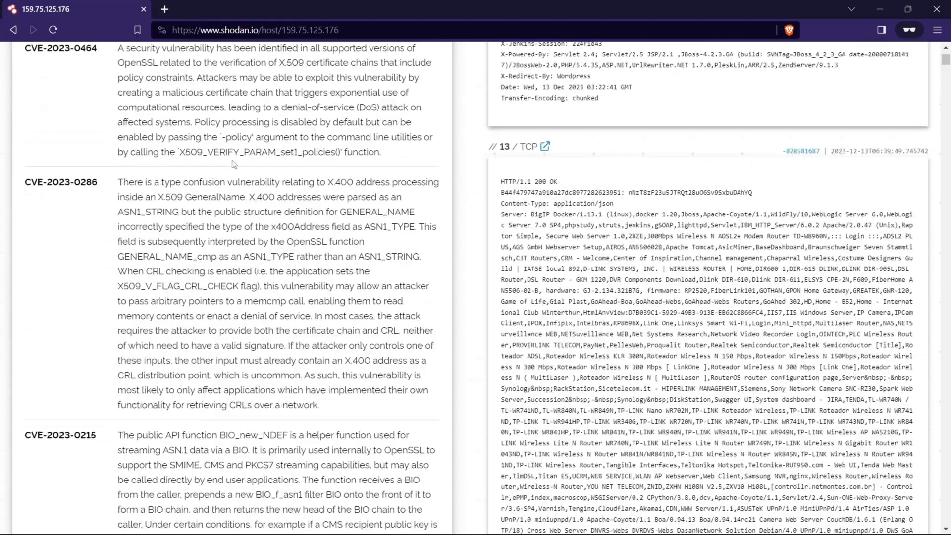
pyautogui.scroll(-3)
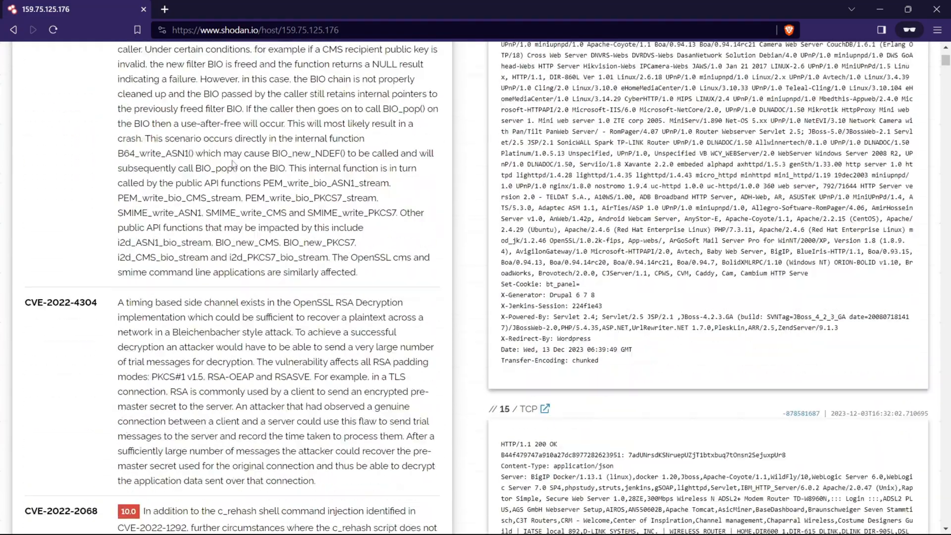
pyautogui.scroll(-3)
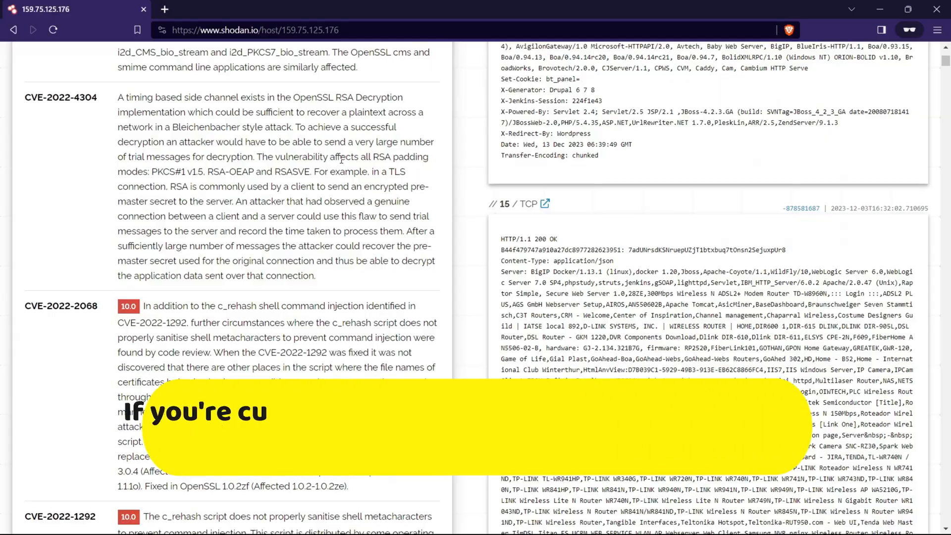
pyautogui.scroll(-3)
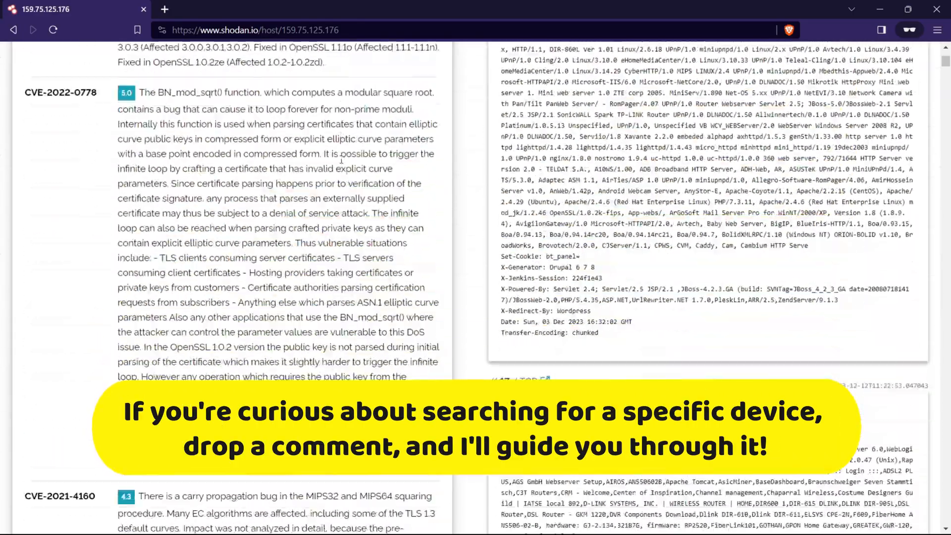
pyautogui.scroll(-3)
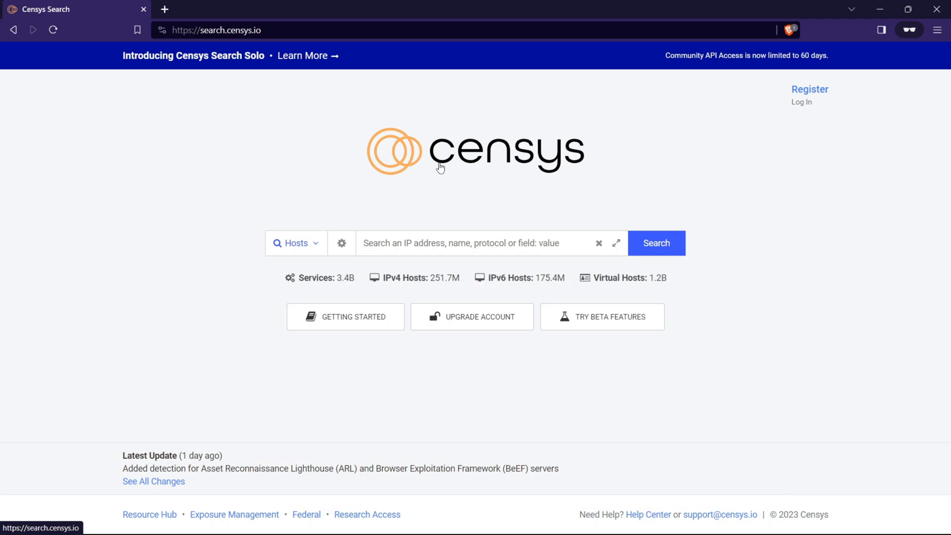
# - Run a Censys Hosts dataset search for 'webcam' and scroll the matching hosts
pyautogui.click(295, 242)
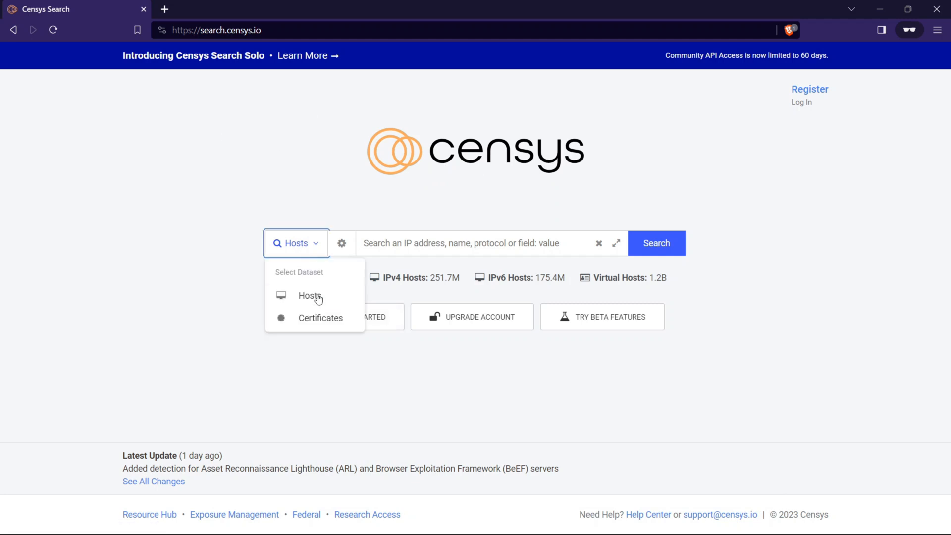
pyautogui.click(309, 295)
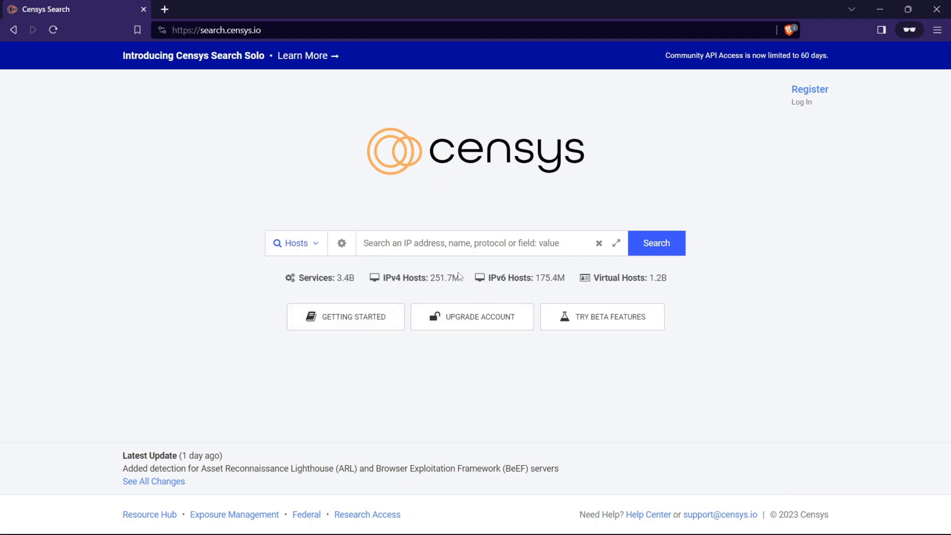
pyautogui.write('web')
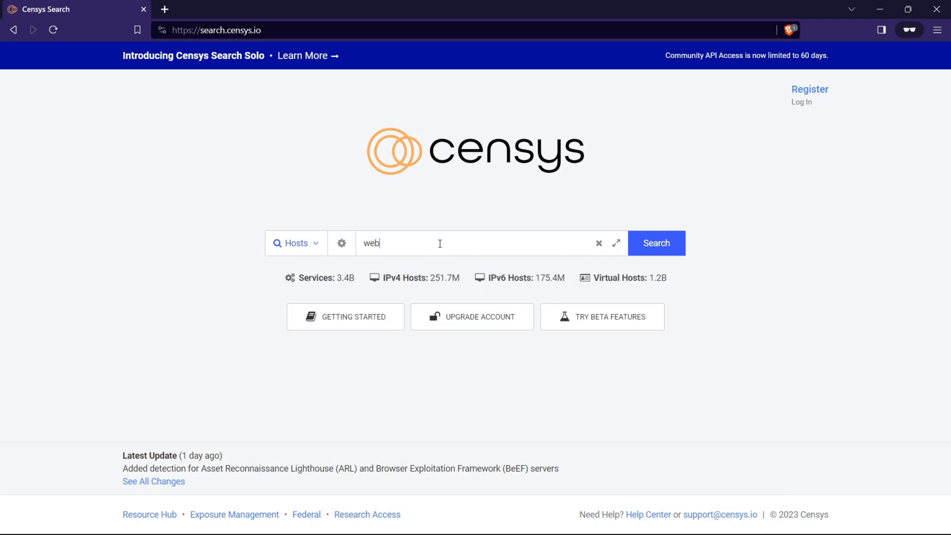
pyautogui.click(656, 243)
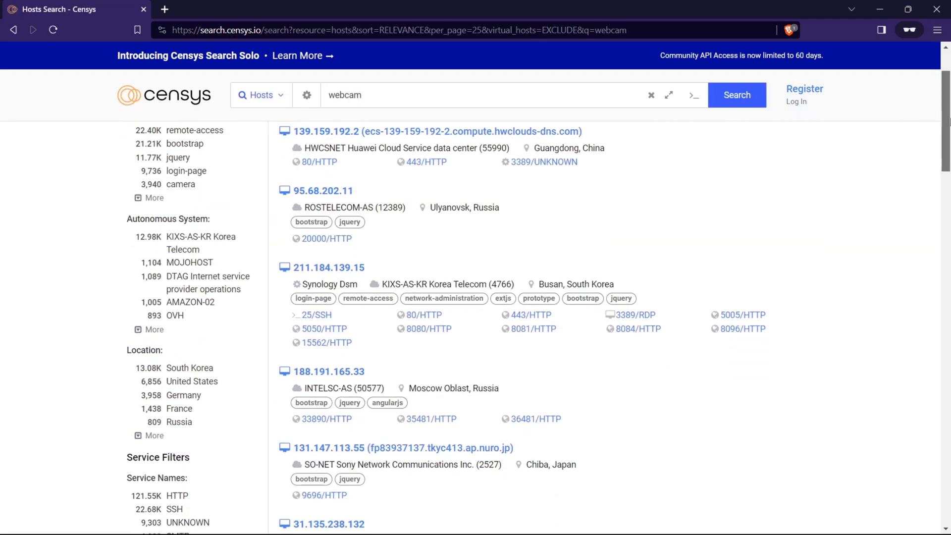
pyautogui.scroll(-3)
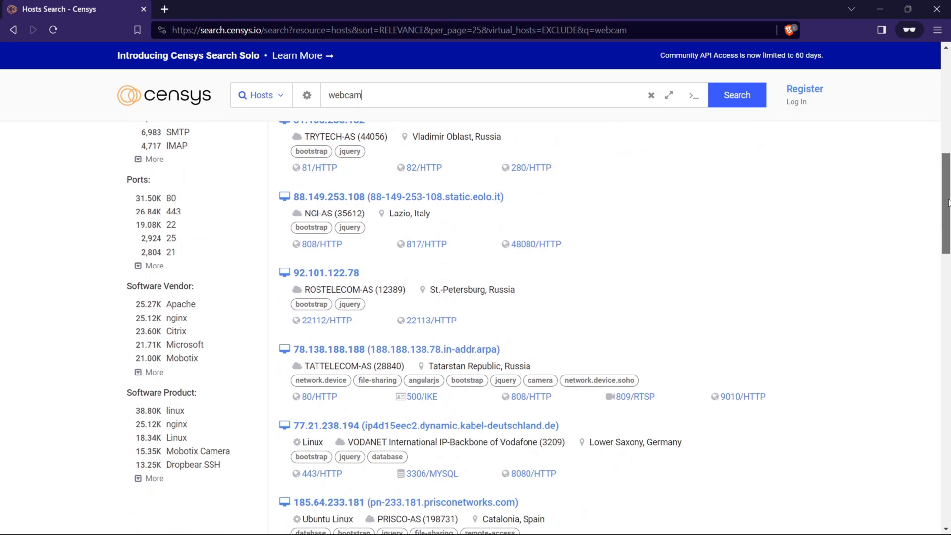
pyautogui.scroll(-3)
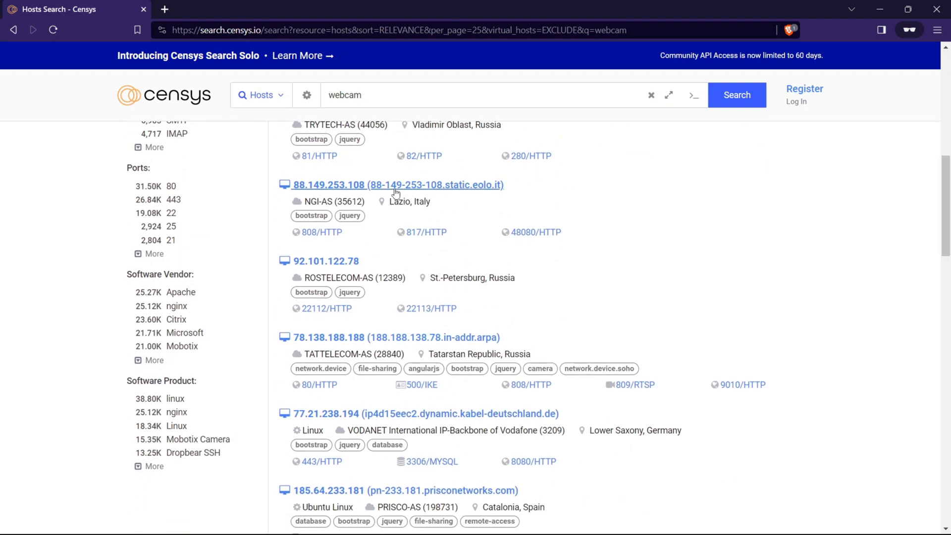
# - Open the Host Summary of 88.149.253.108, the AXIS 2120 camera in Rome, and scroll through it
pyautogui.click(397, 185)
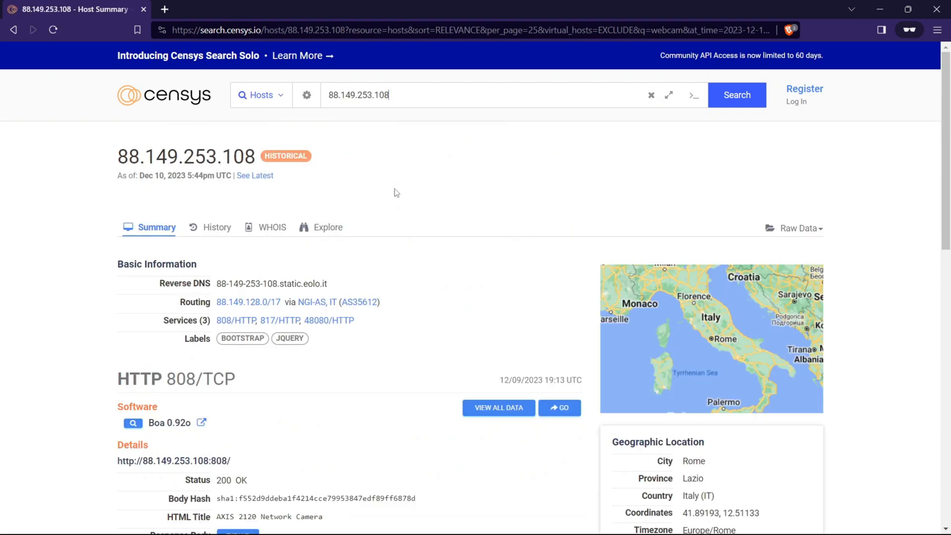
pyautogui.scroll(-3)
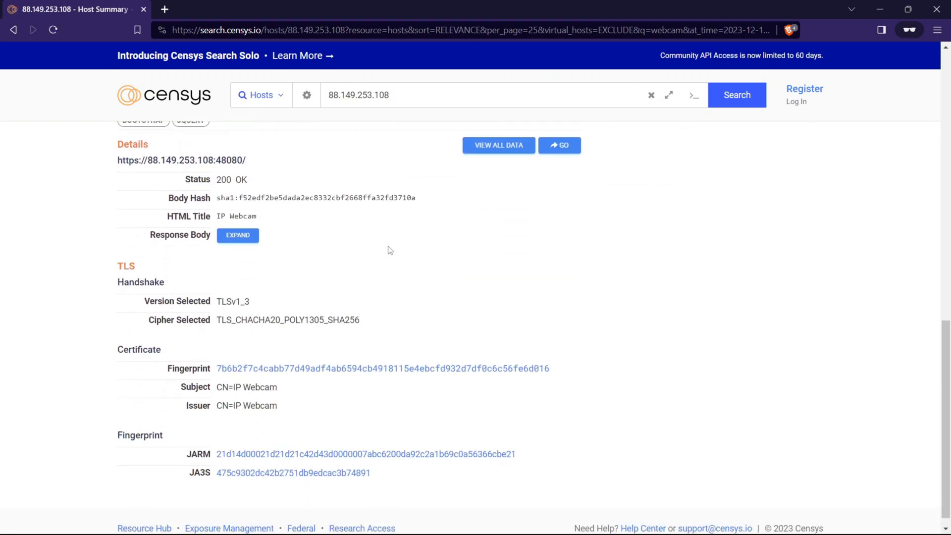
pyautogui.scroll(3)
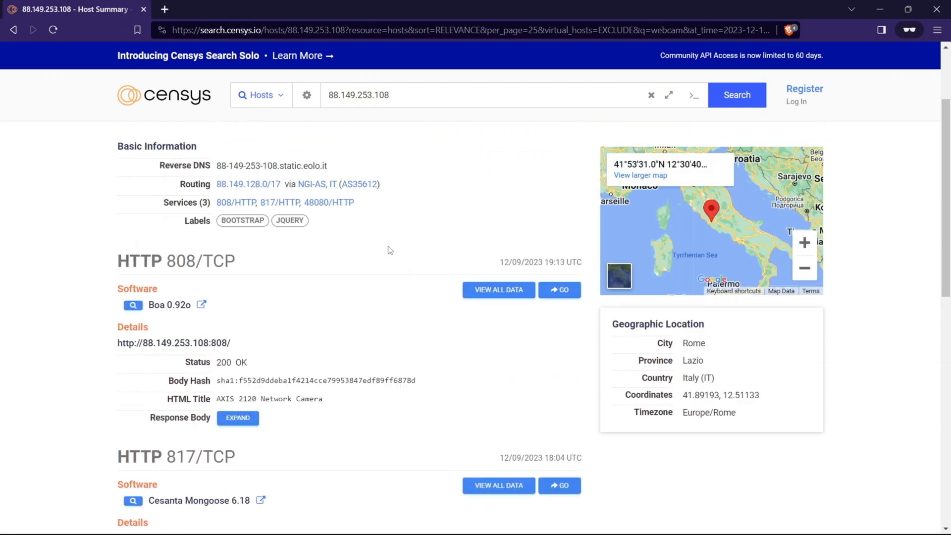
pyautogui.scroll(3)
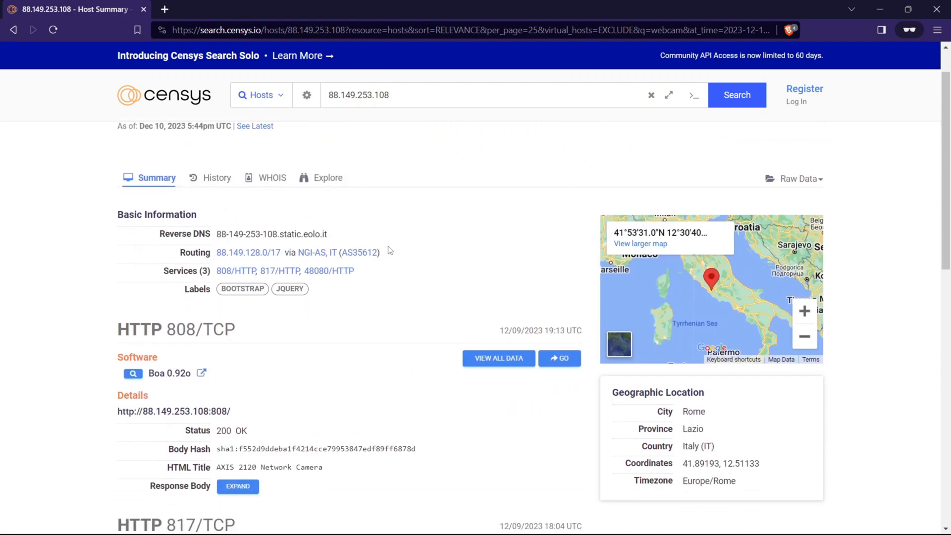